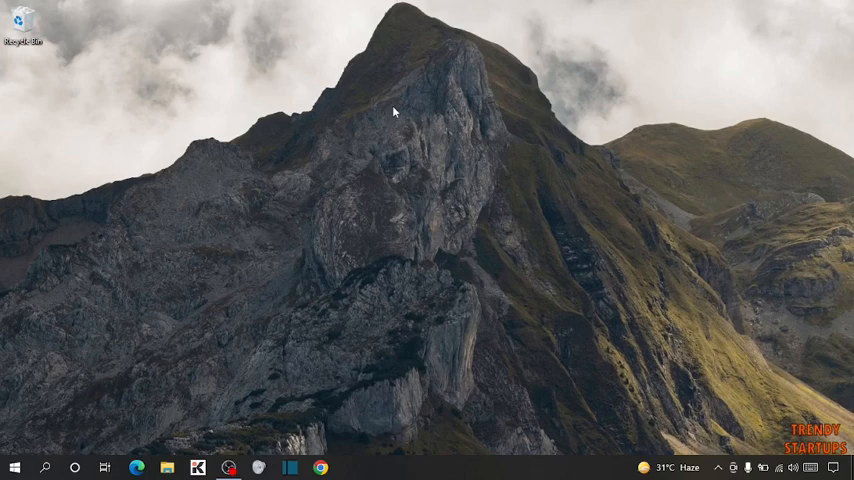
mouse_move(404, 176)
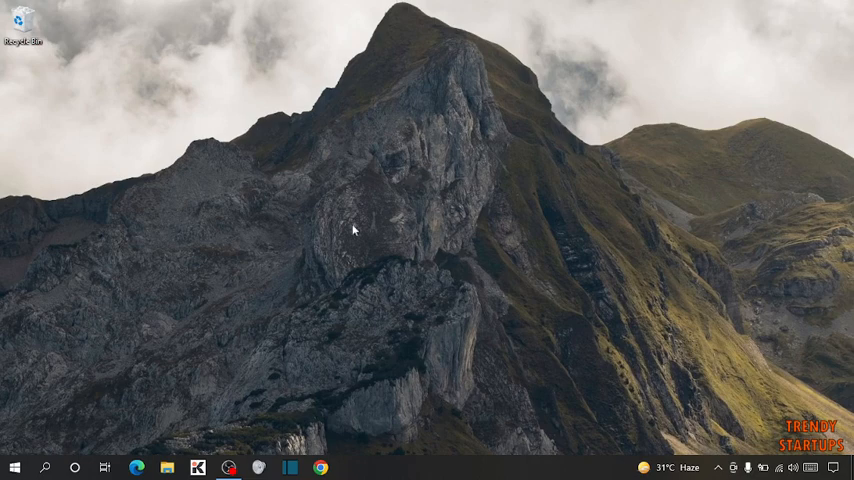
mouse_move(504, 116)
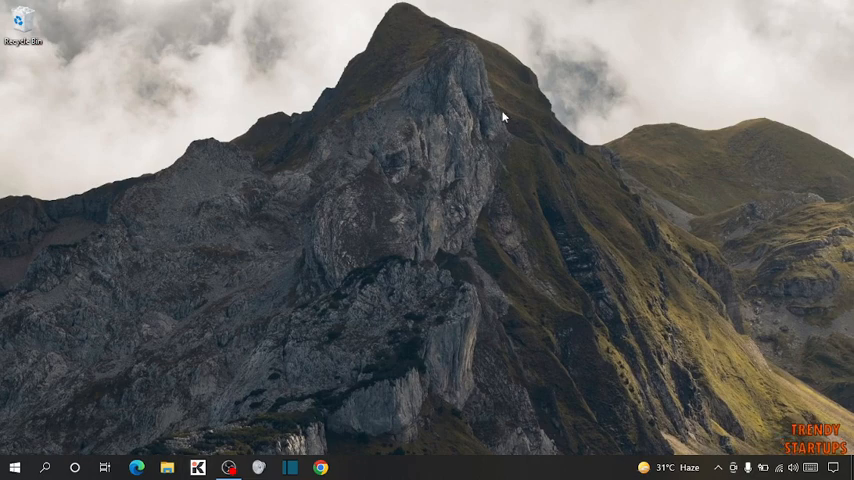
mouse_move(484, 210)
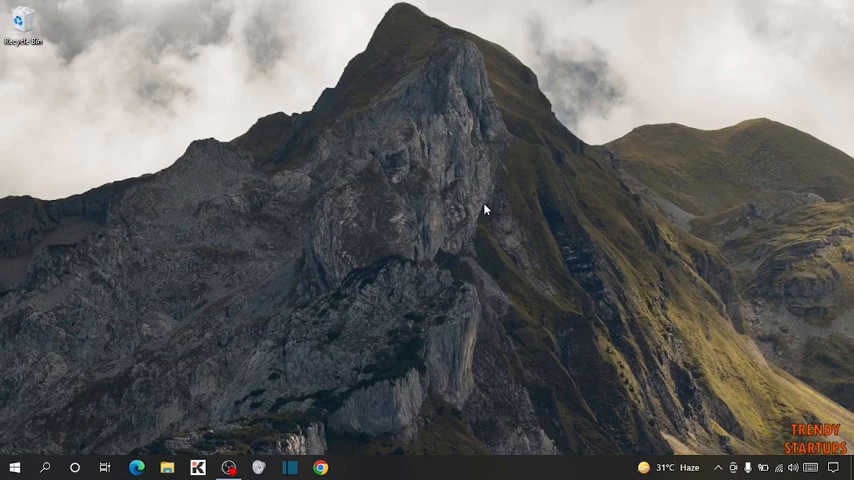
mouse_move(468, 126)
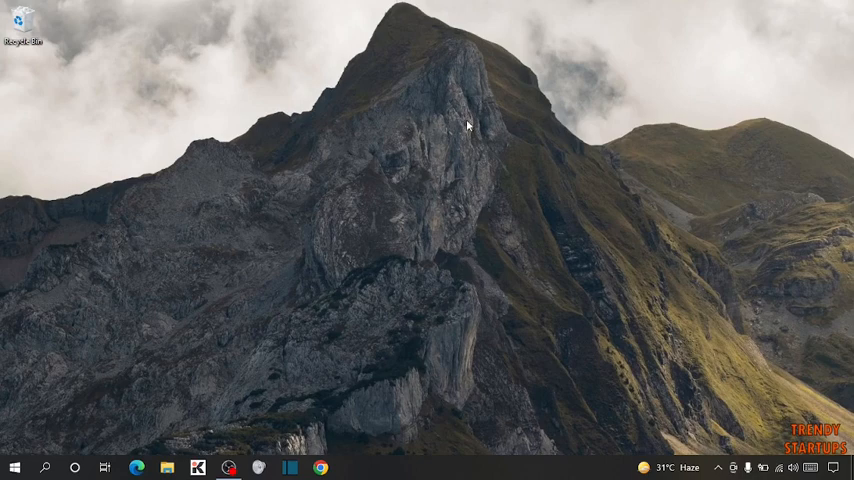
mouse_move(440, 108)
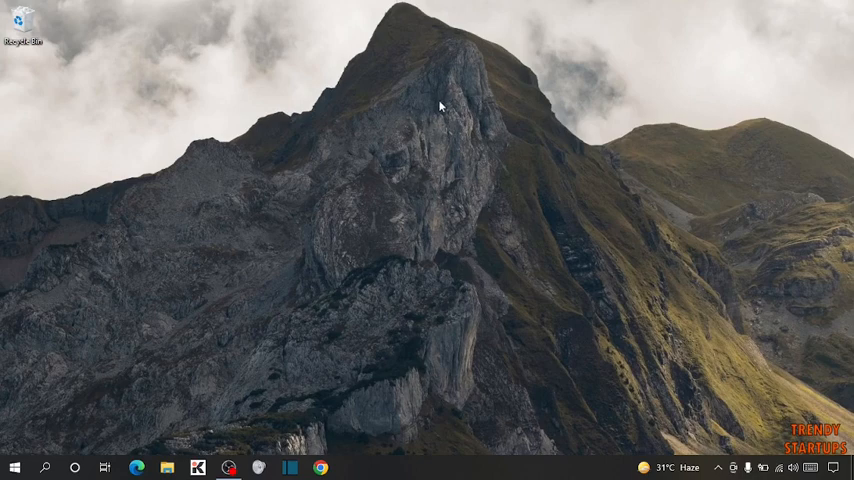
mouse_move(560, 90)
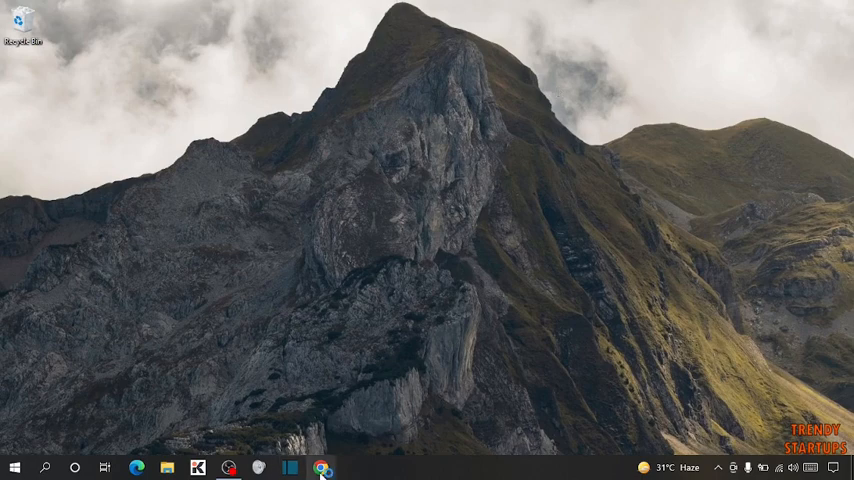
- Launch Chrome and reach Google Drive's My Drive page through the Google apps grid
left_click(320, 468)
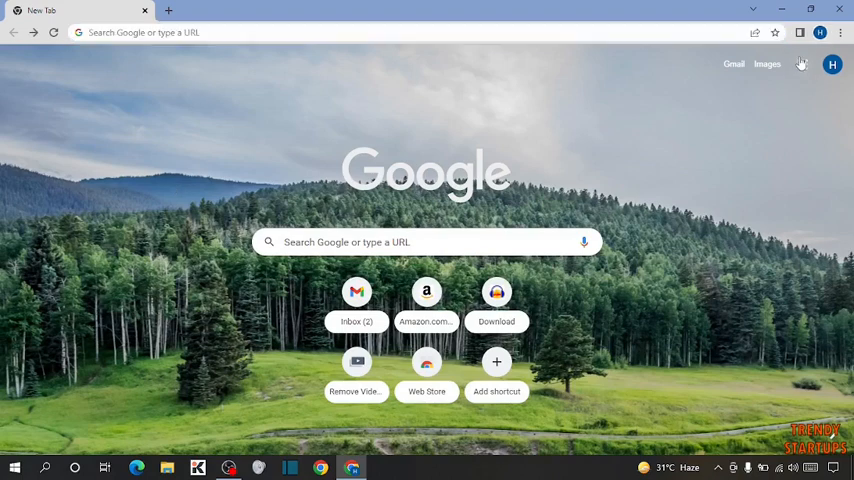
left_click(802, 64)
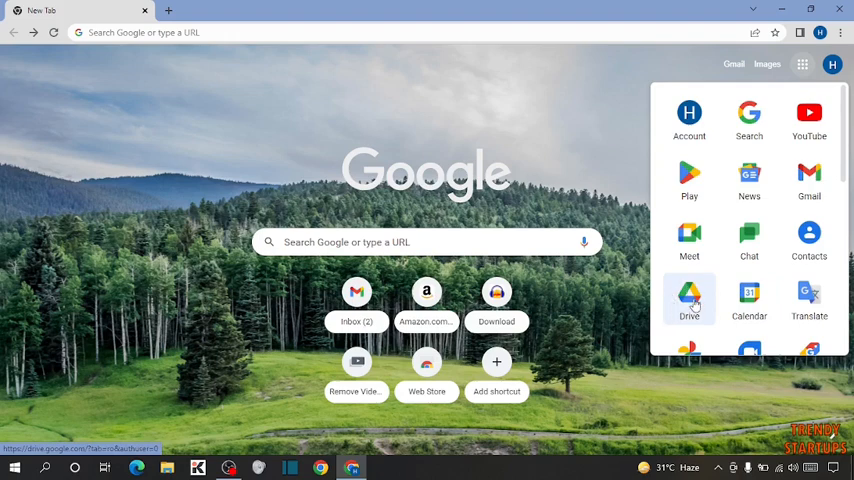
left_click(688, 296)
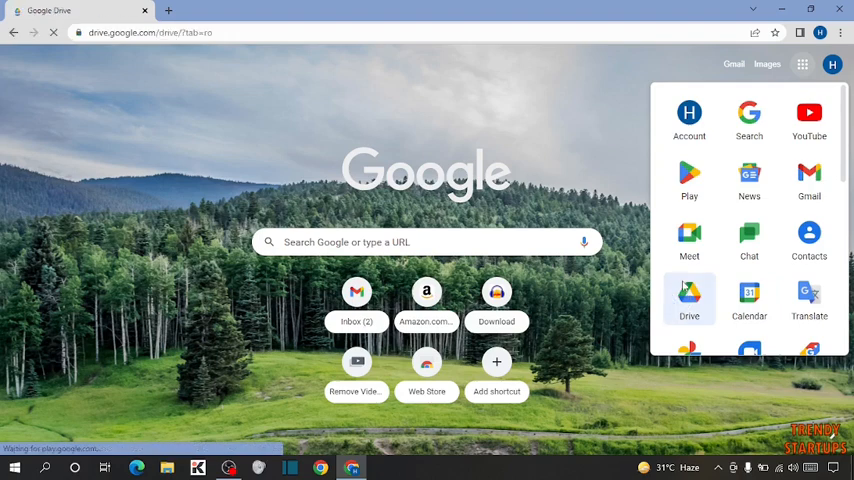
left_click(688, 292)
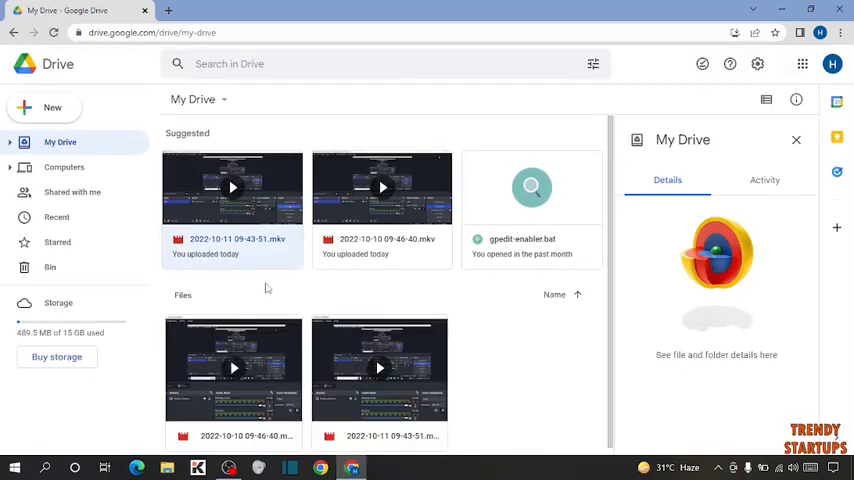
double_click(232, 188)
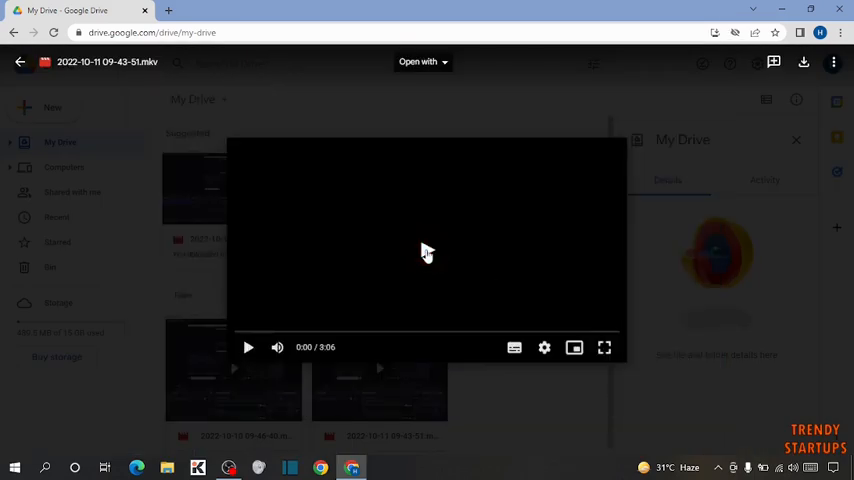
left_click(604, 348)
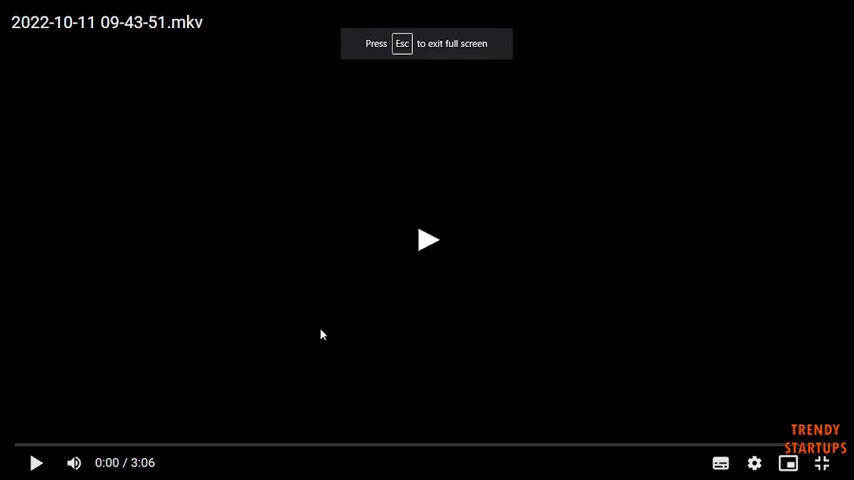
key("Escape")
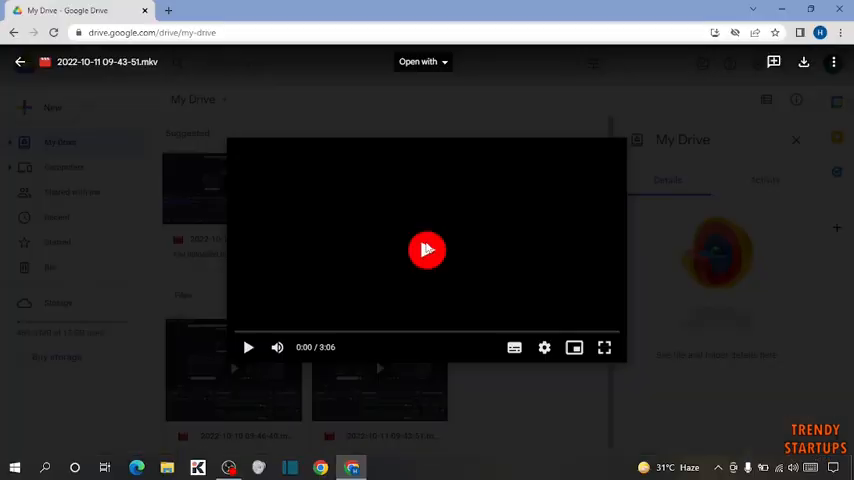
mouse_move(450, 248)
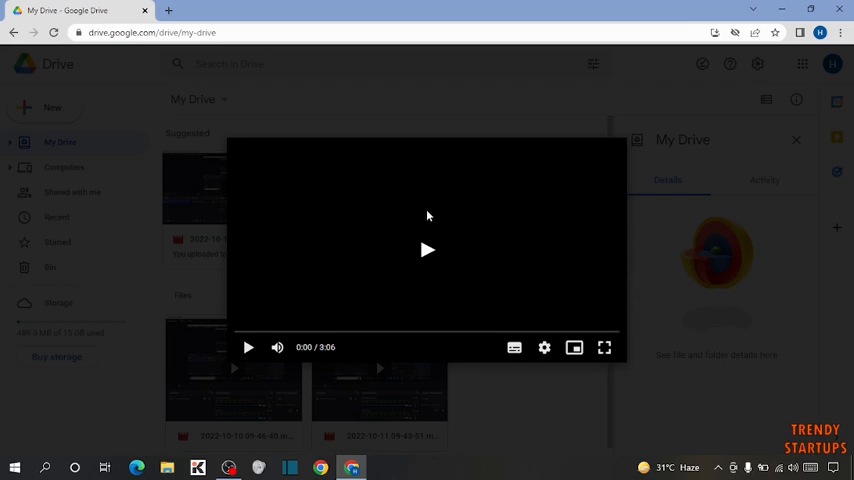
mouse_move(248, 348)
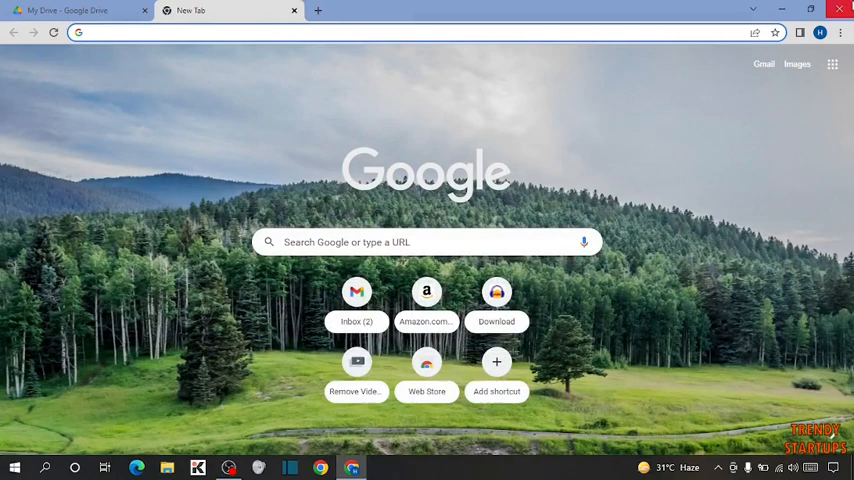
mouse_move(840, 32)
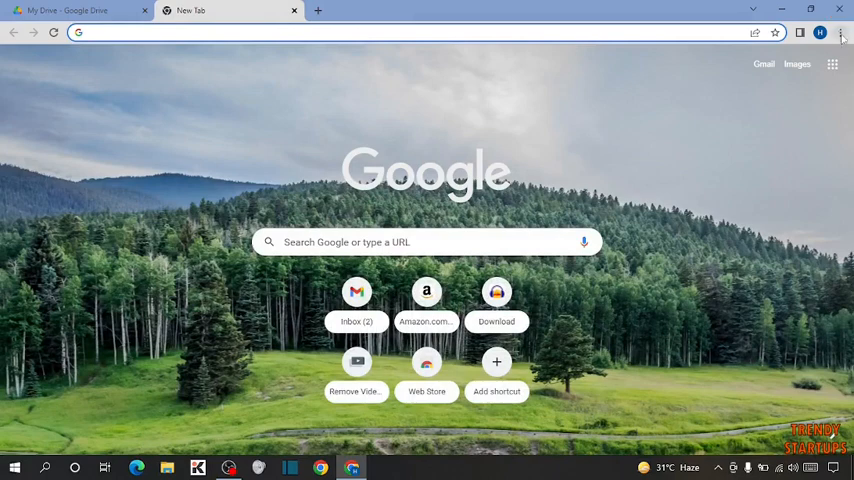
- Go to Chrome Settings from the three-dot menu and search them for 'COOKIES'
left_click(840, 32)
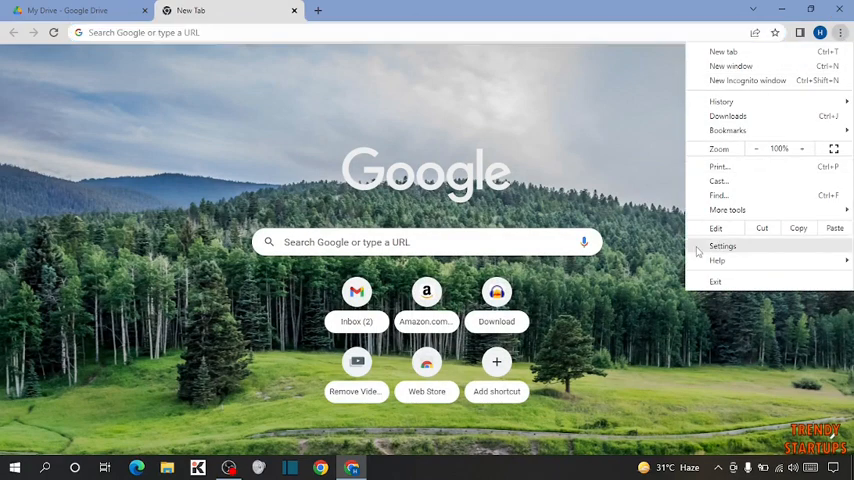
left_click(722, 246)
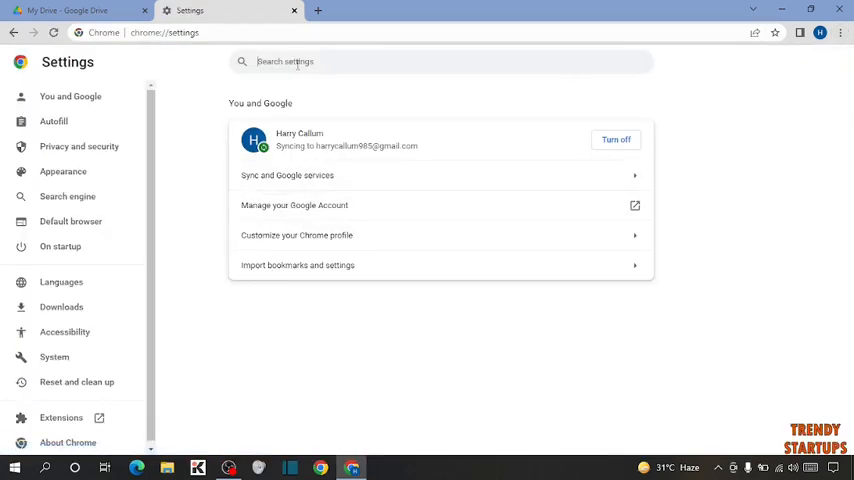
type("COOKI")
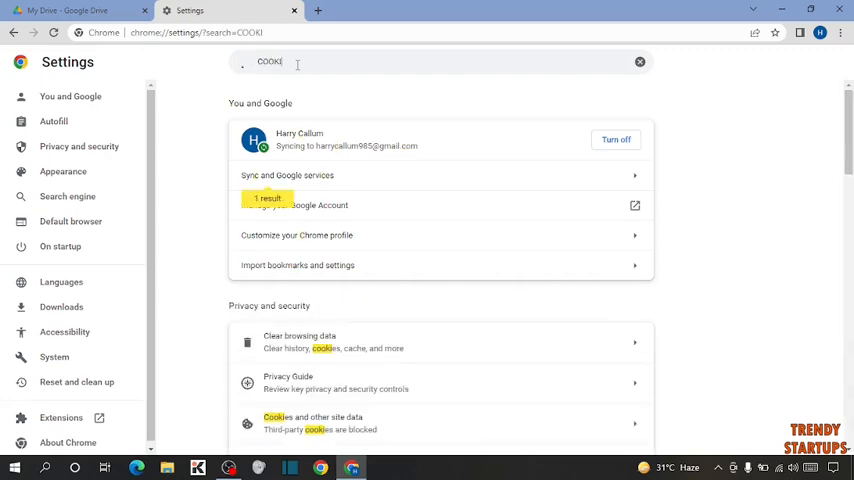
type("ES")
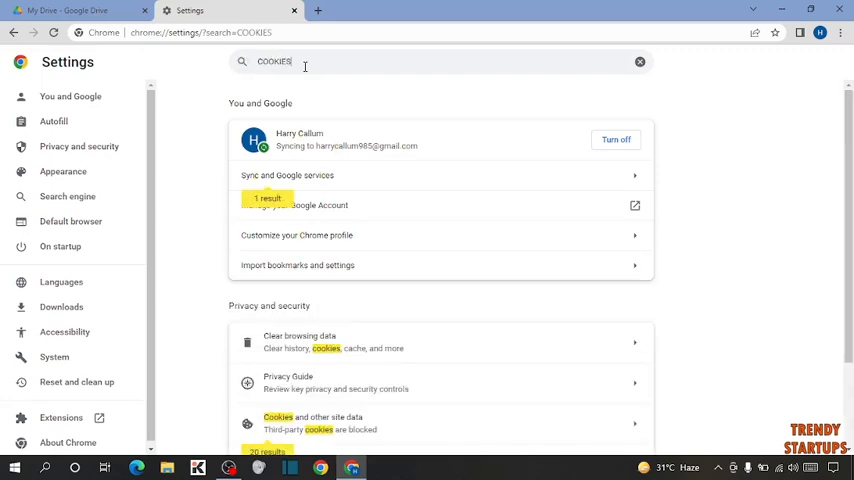
scroll("down", 3)
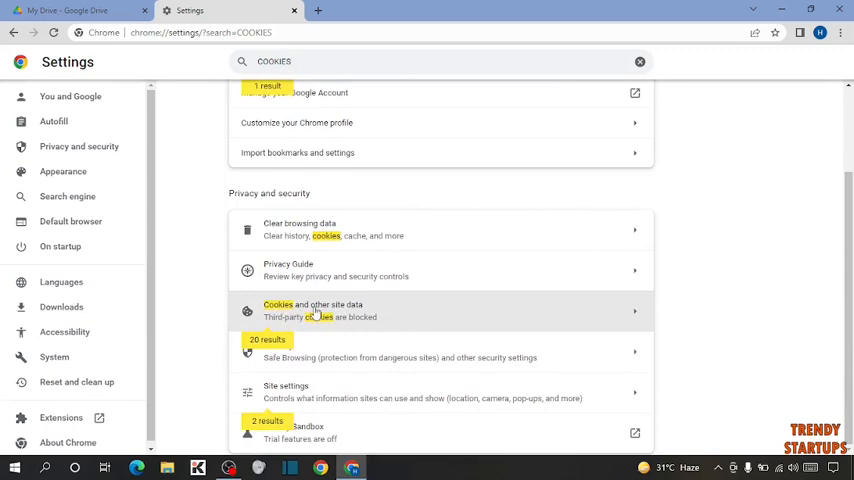
- Under Cookies and other site data choose 'Allow all cookies', then return to the My Drive tab
left_click(312, 312)
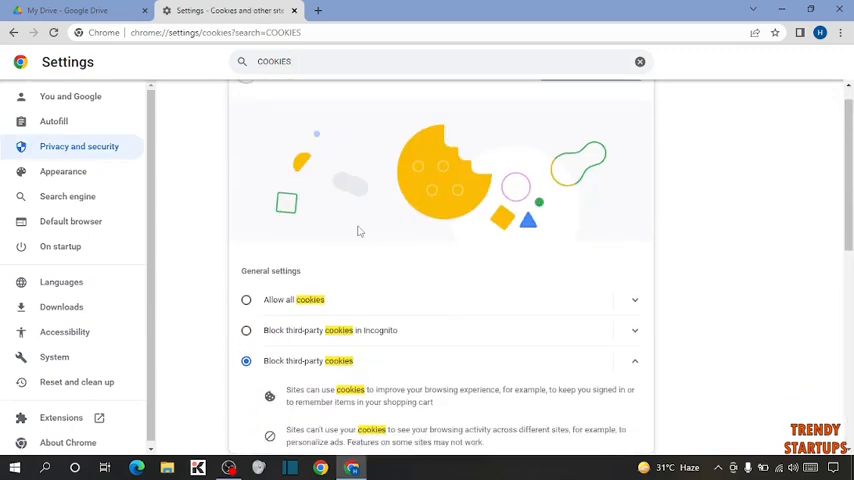
scroll("down", 3)
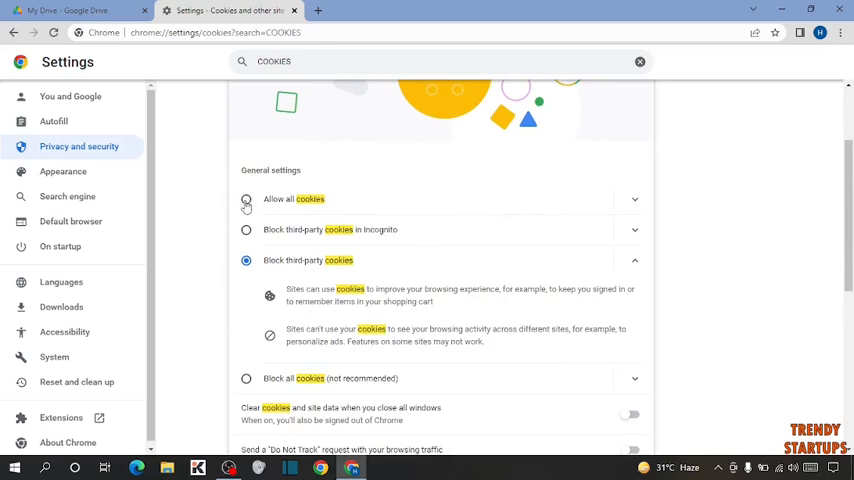
left_click(246, 200)
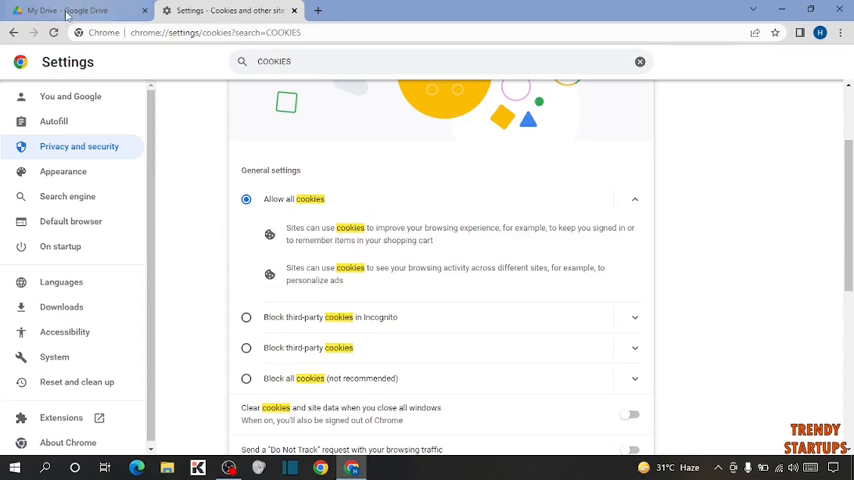
left_click(76, 10)
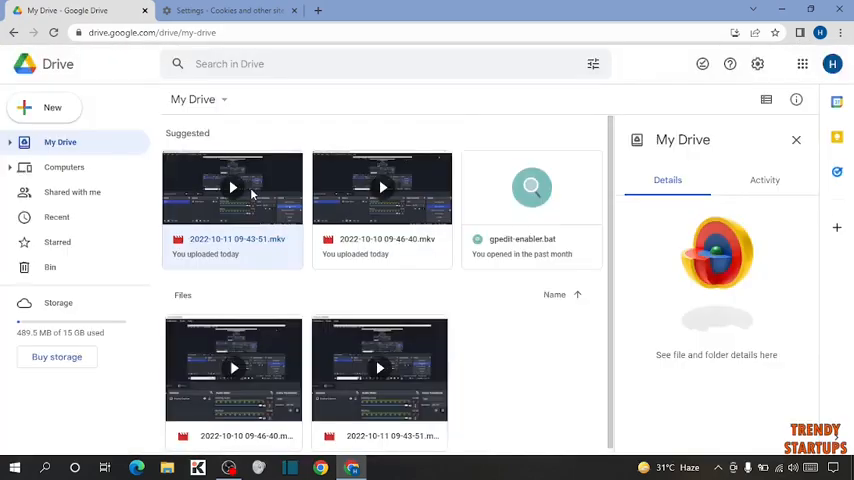
double_click(232, 188)
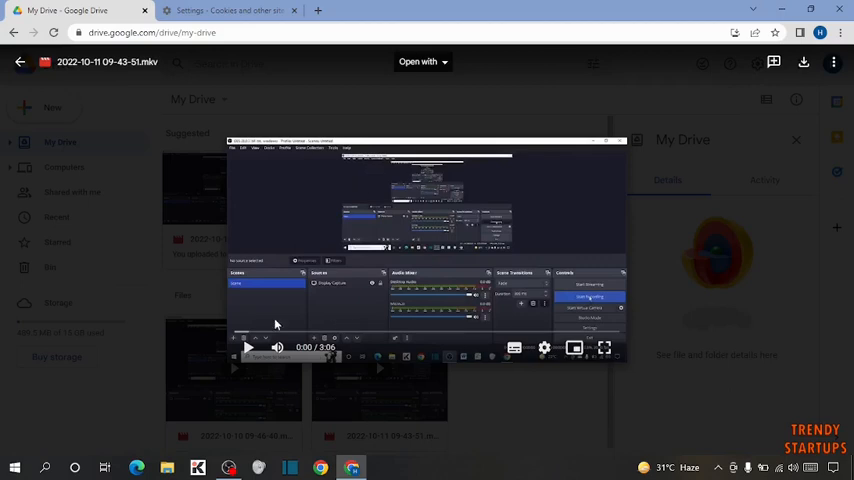
left_click(248, 348)
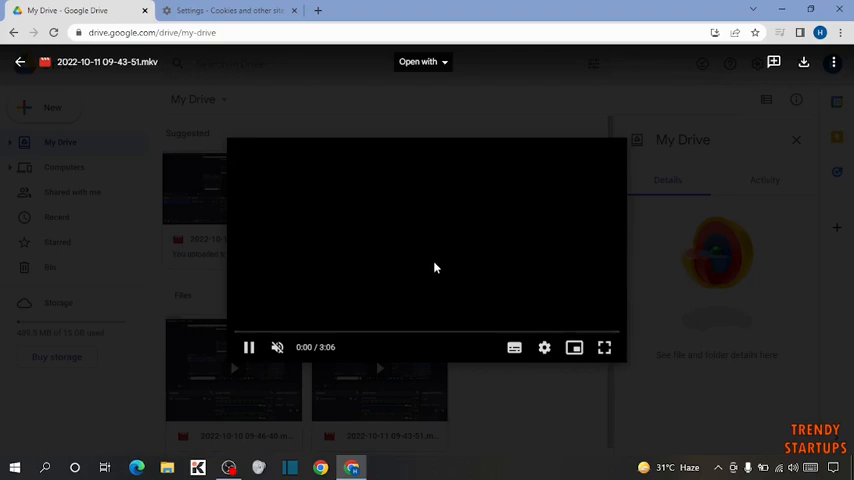
left_click(248, 348)
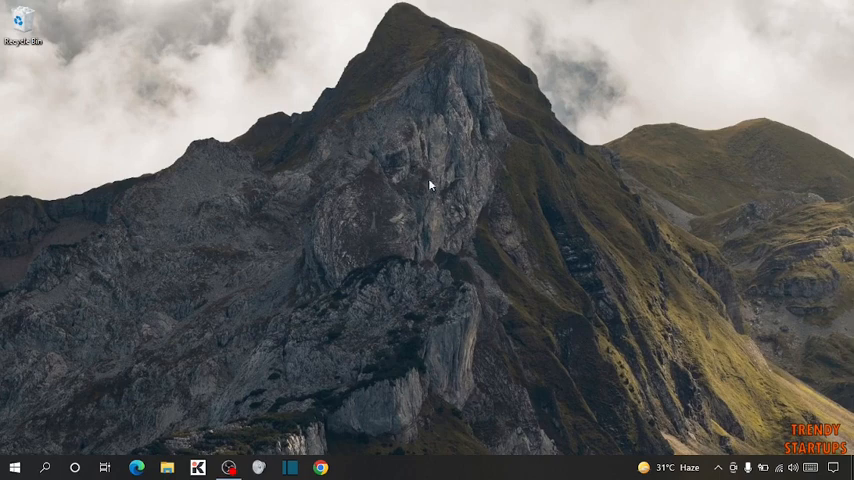
mouse_move(380, 222)
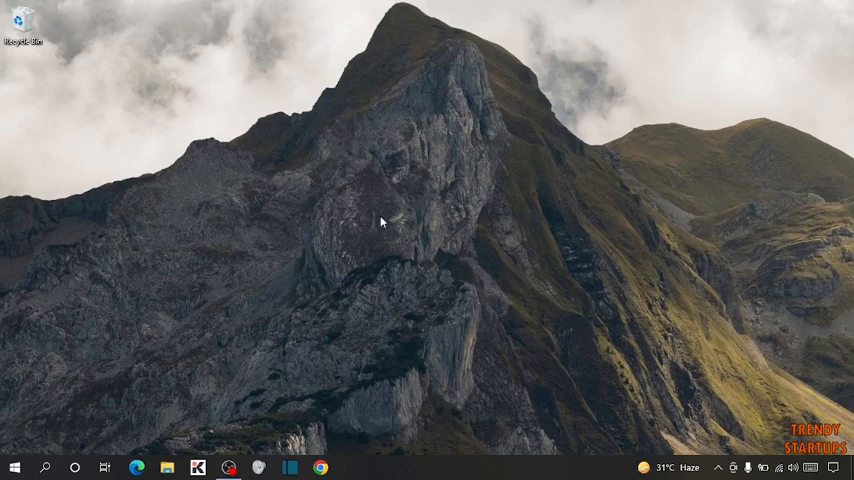
mouse_move(420, 160)
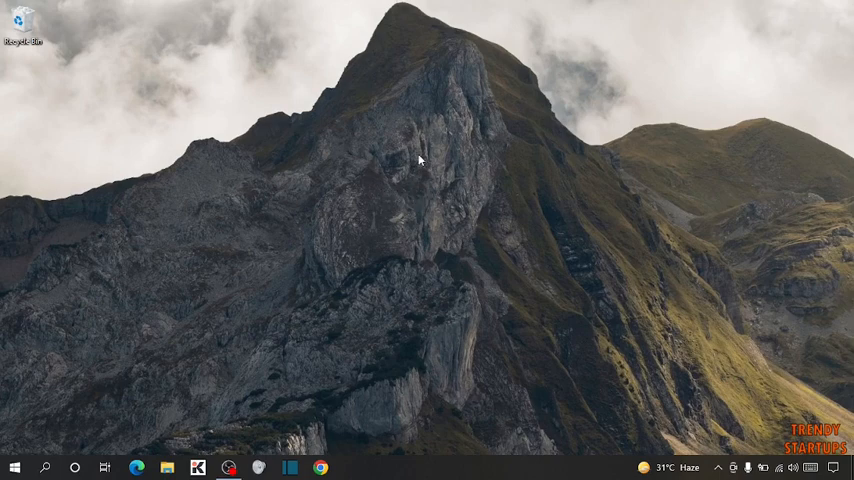